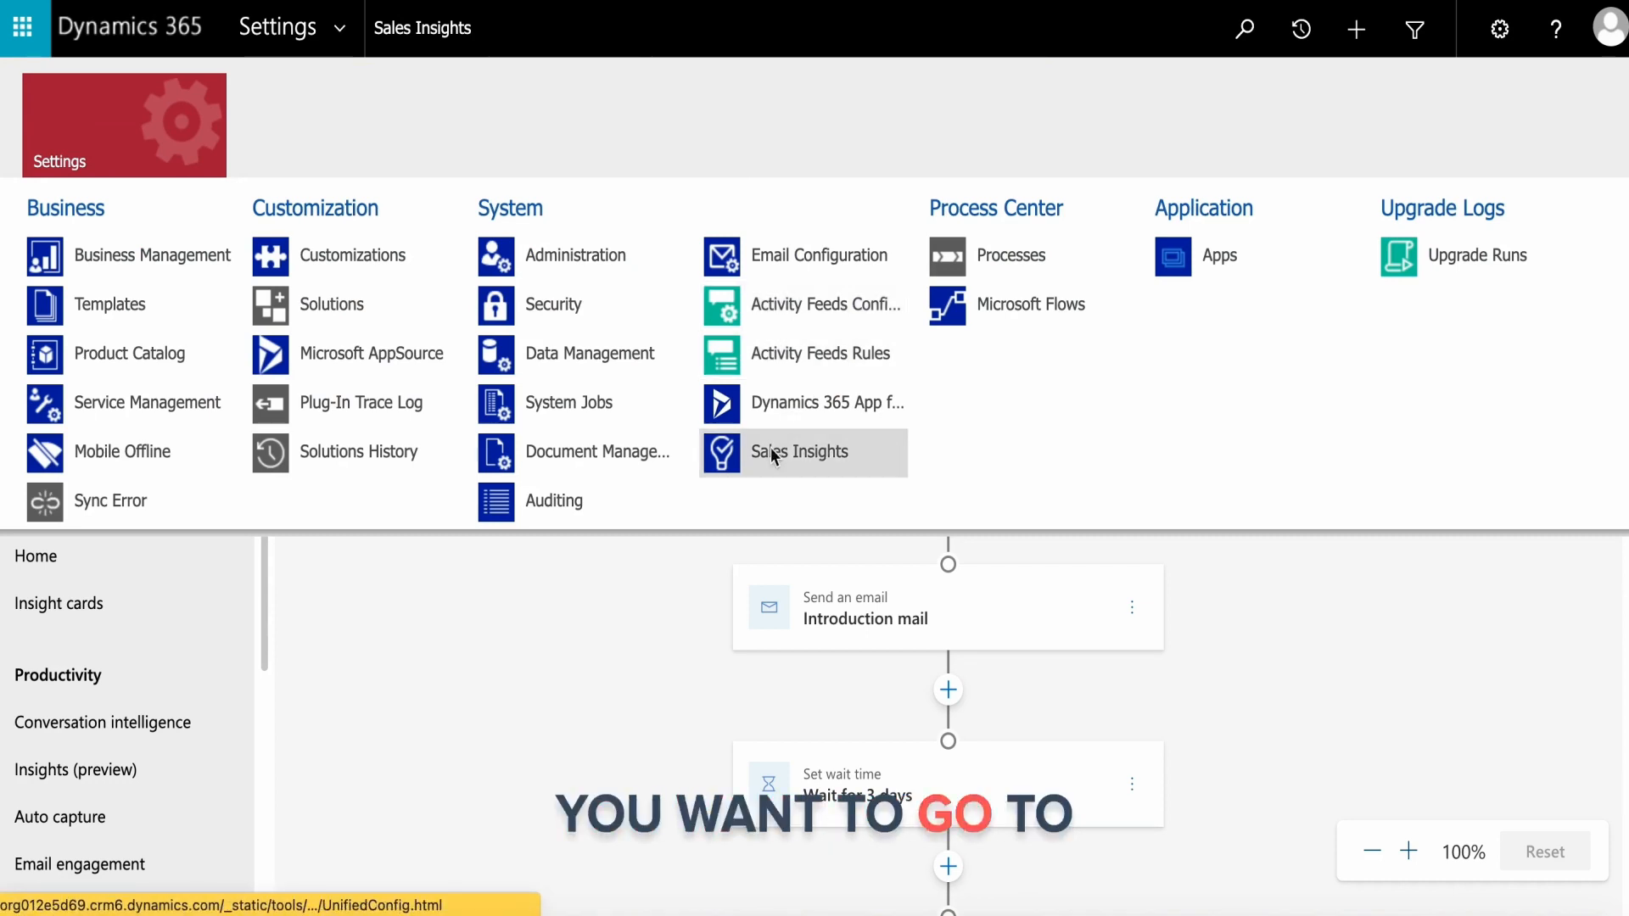
- Return to the Sales Insights settings area showing the New lead nurturing sequence designer
left_click(797, 451)
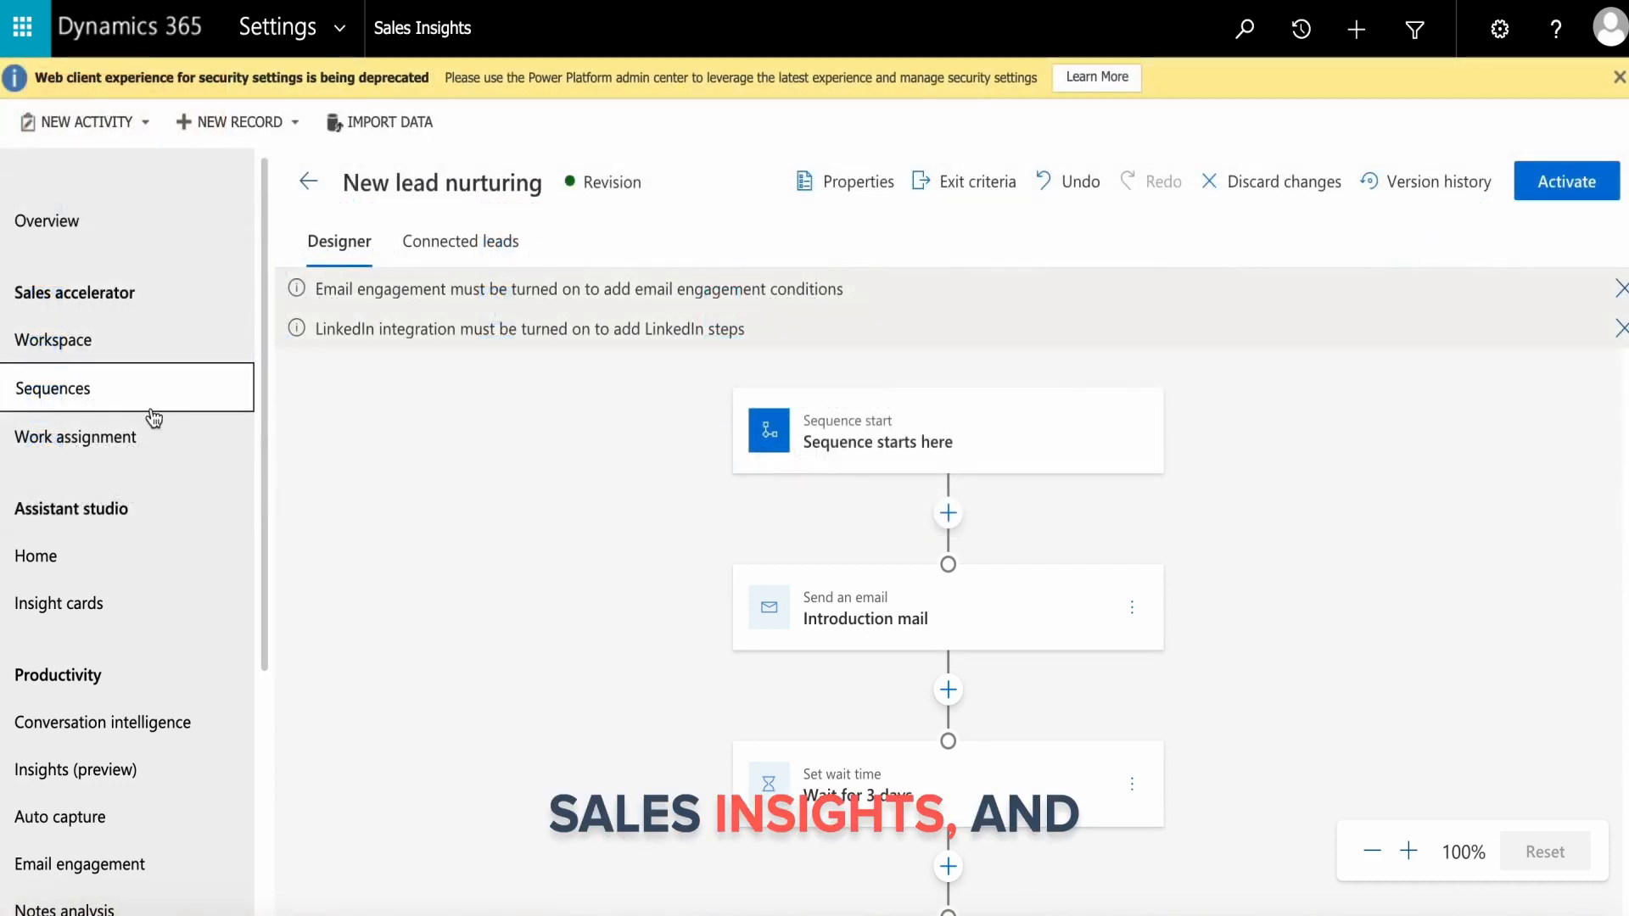
mouse_move(81, 404)
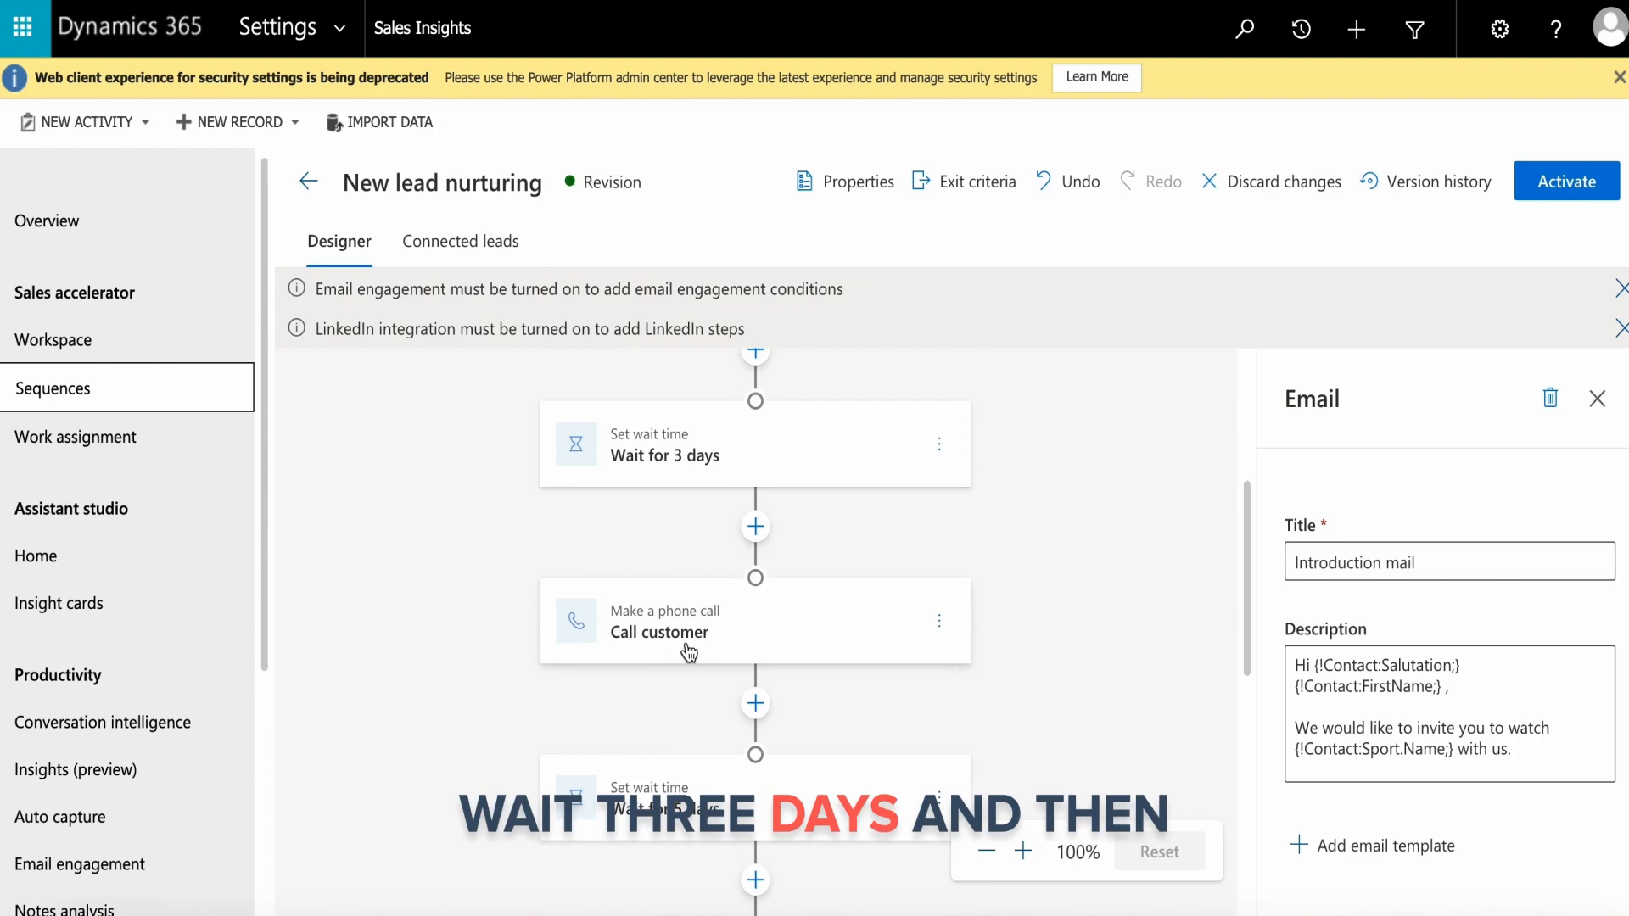
- Review the Call customer step, then show the sequence's Connected leads view with 10 leads
left_click(665, 631)
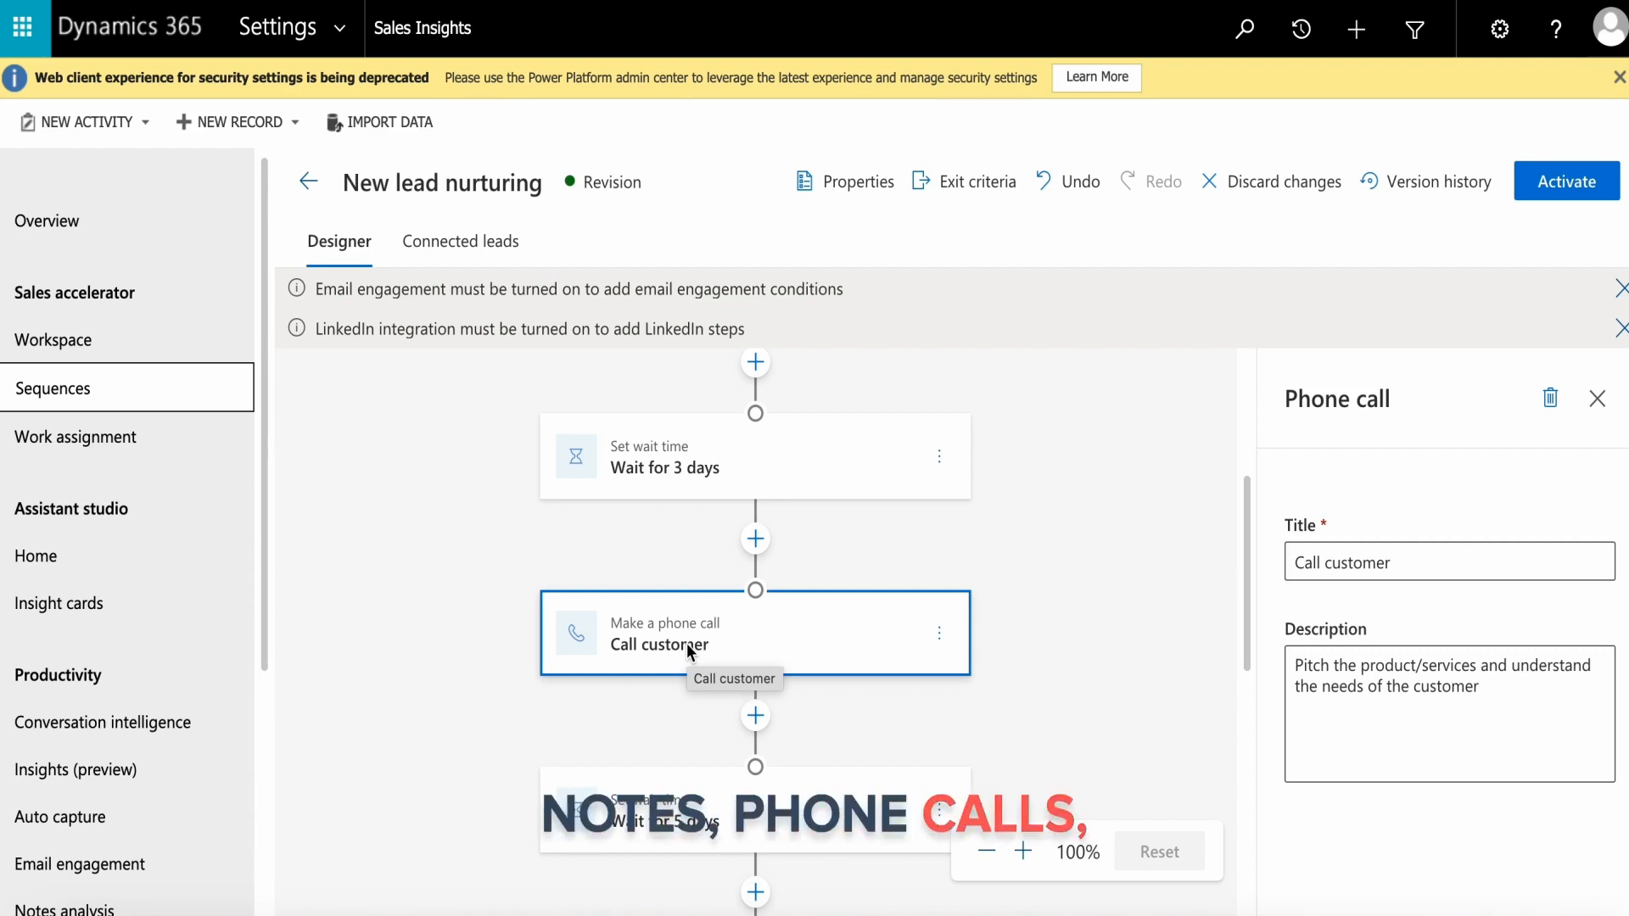
left_click(460, 241)
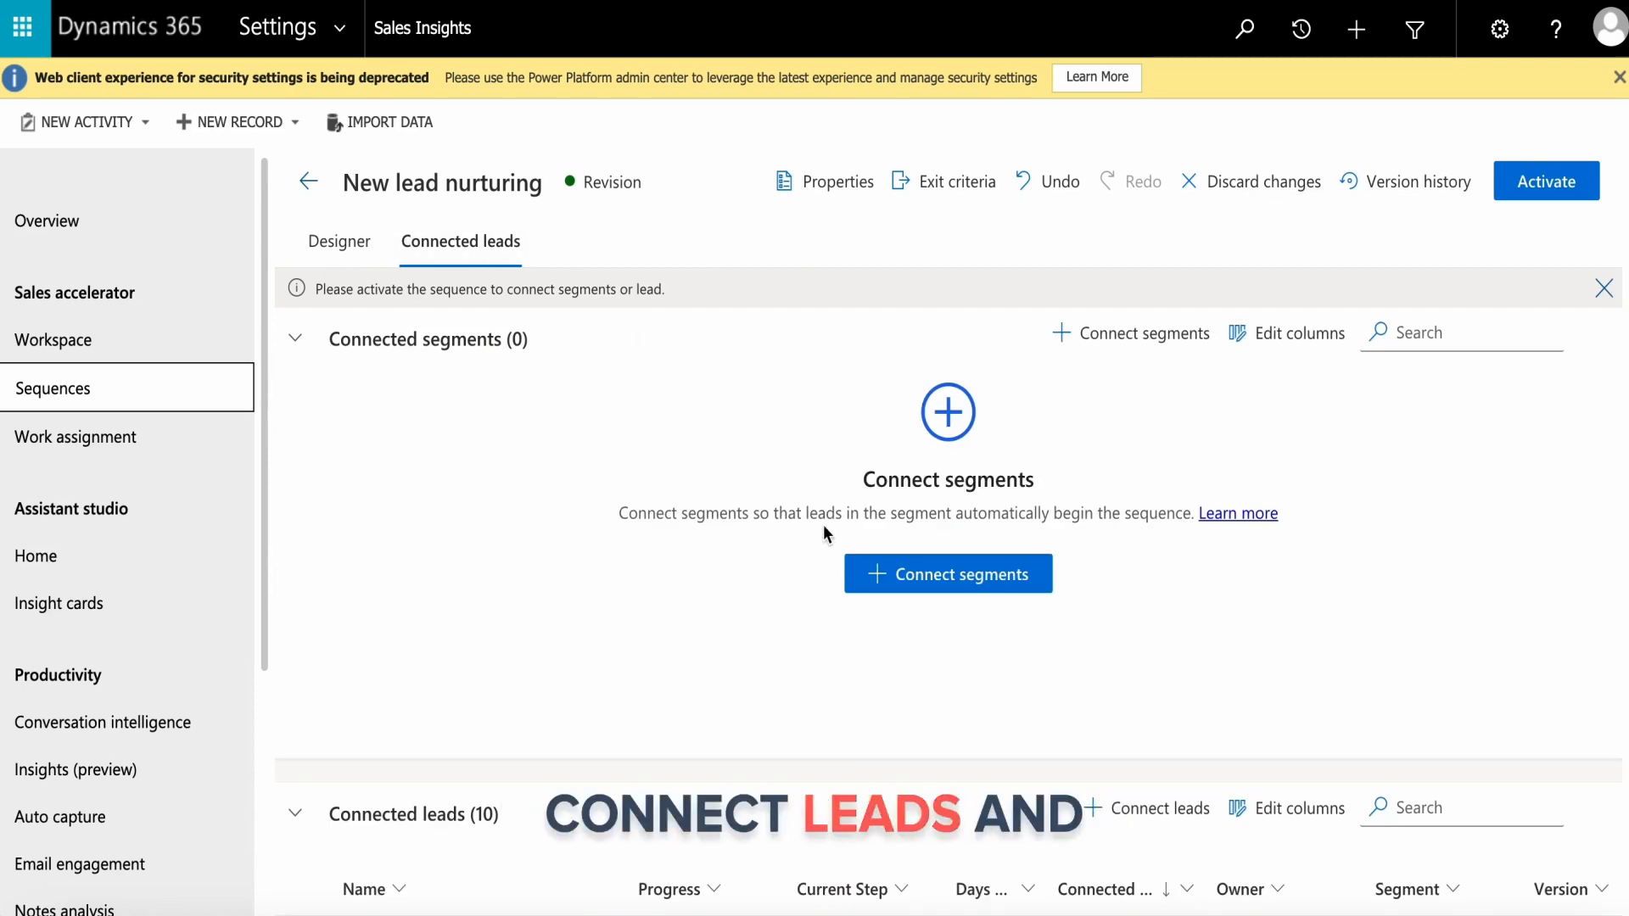
scroll("down", 3)
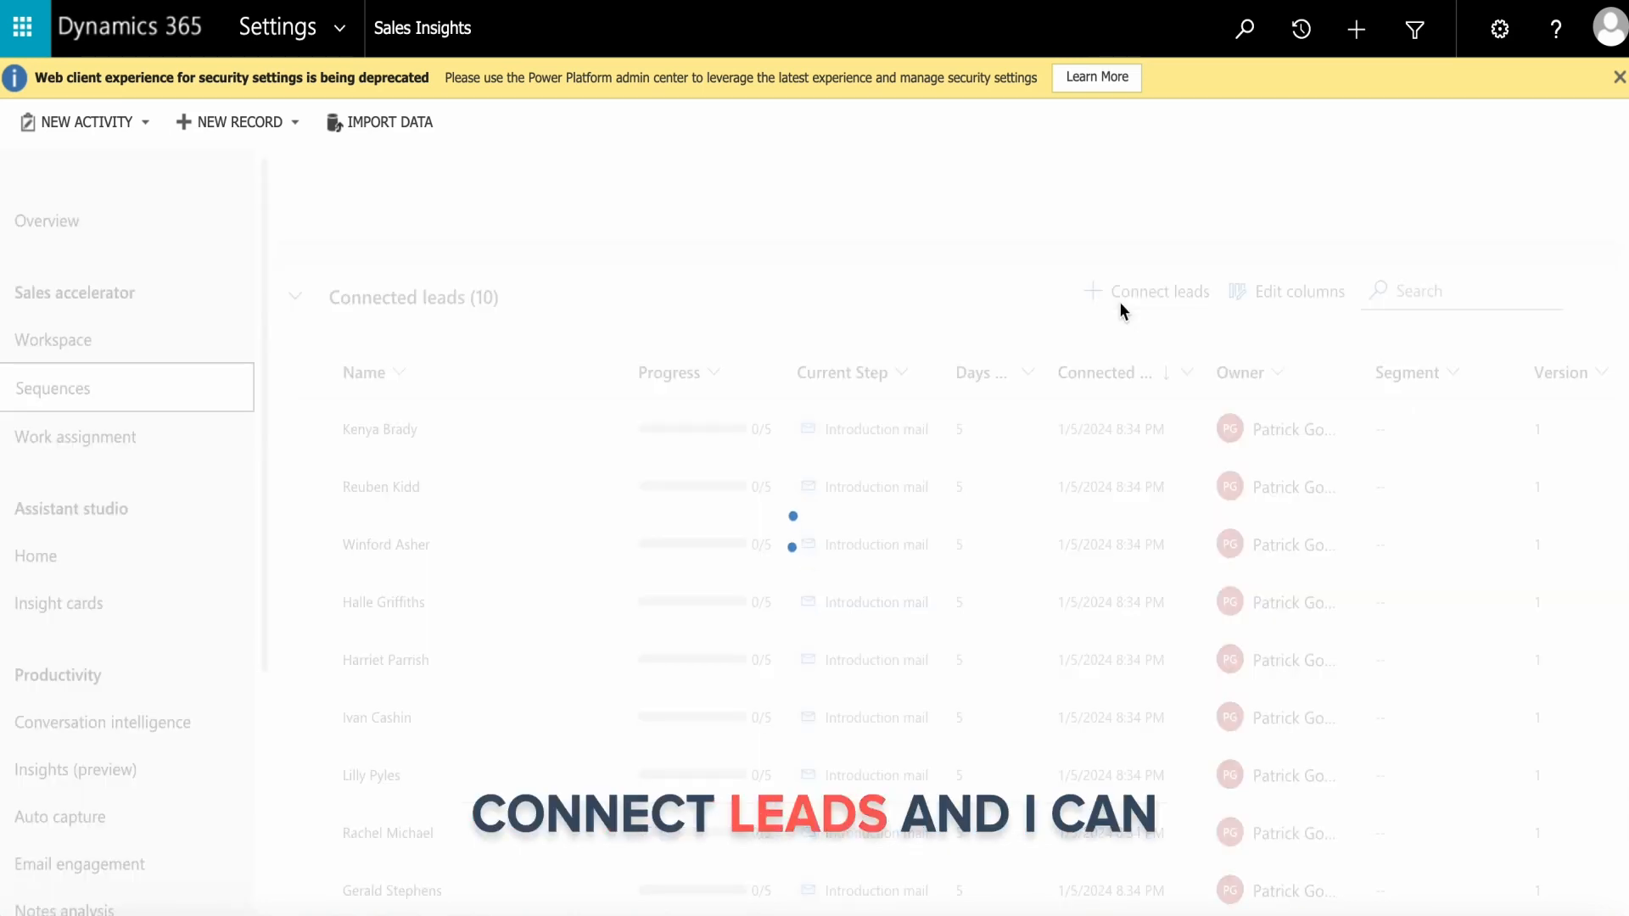
- Connect two more leads from the available lead list to the New lead nurturing sequence
left_click(1156, 290)
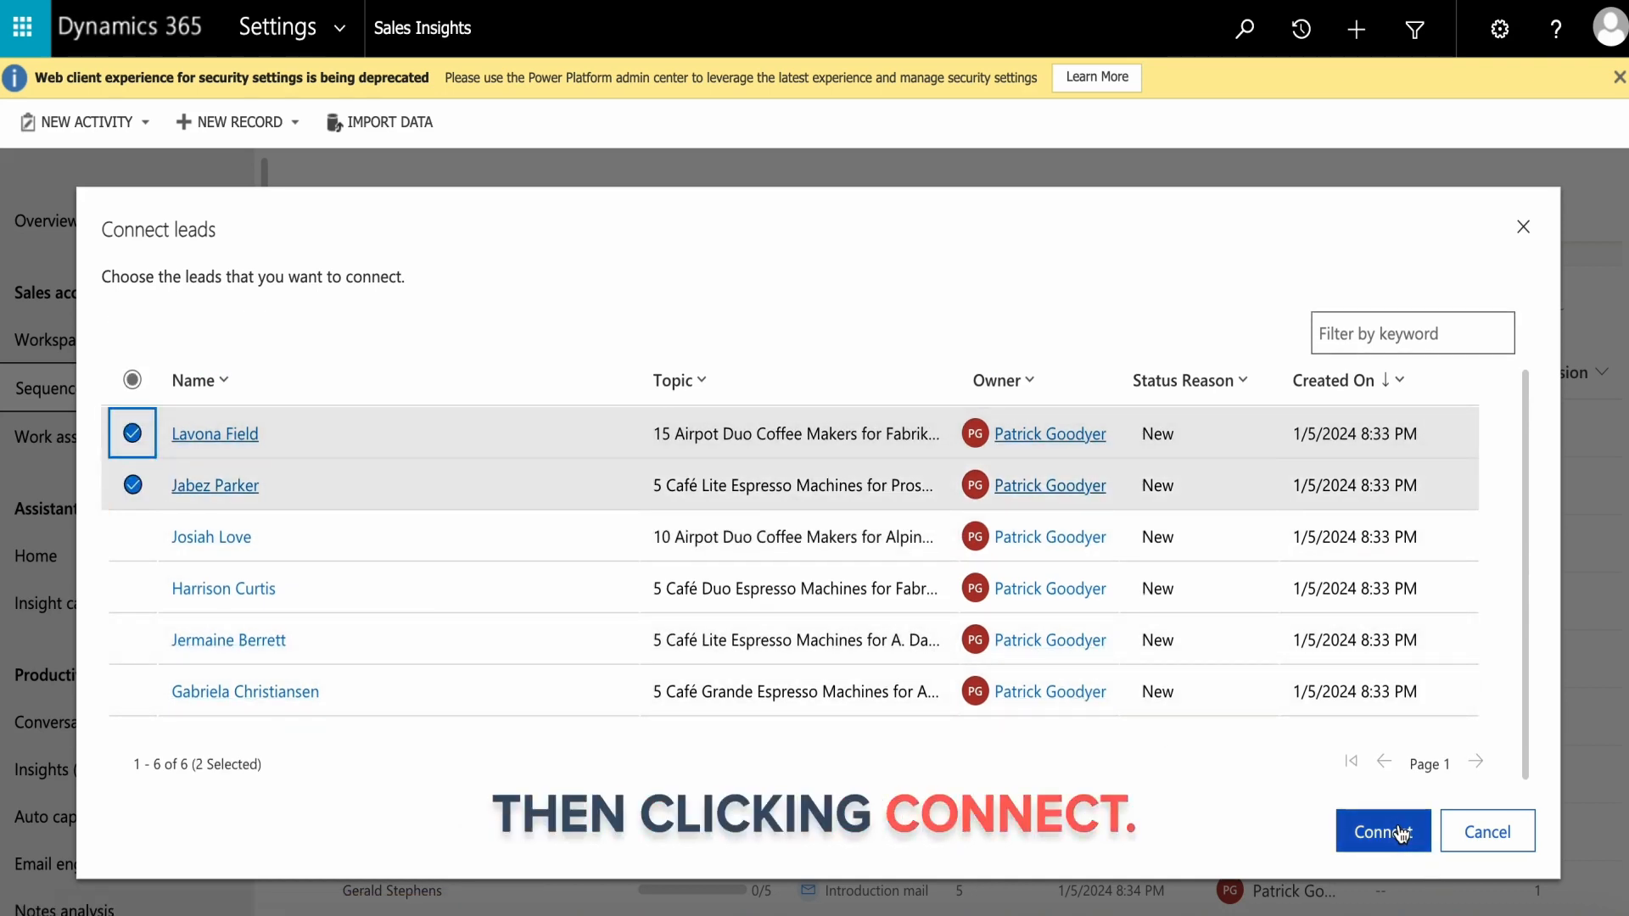
left_click(1382, 831)
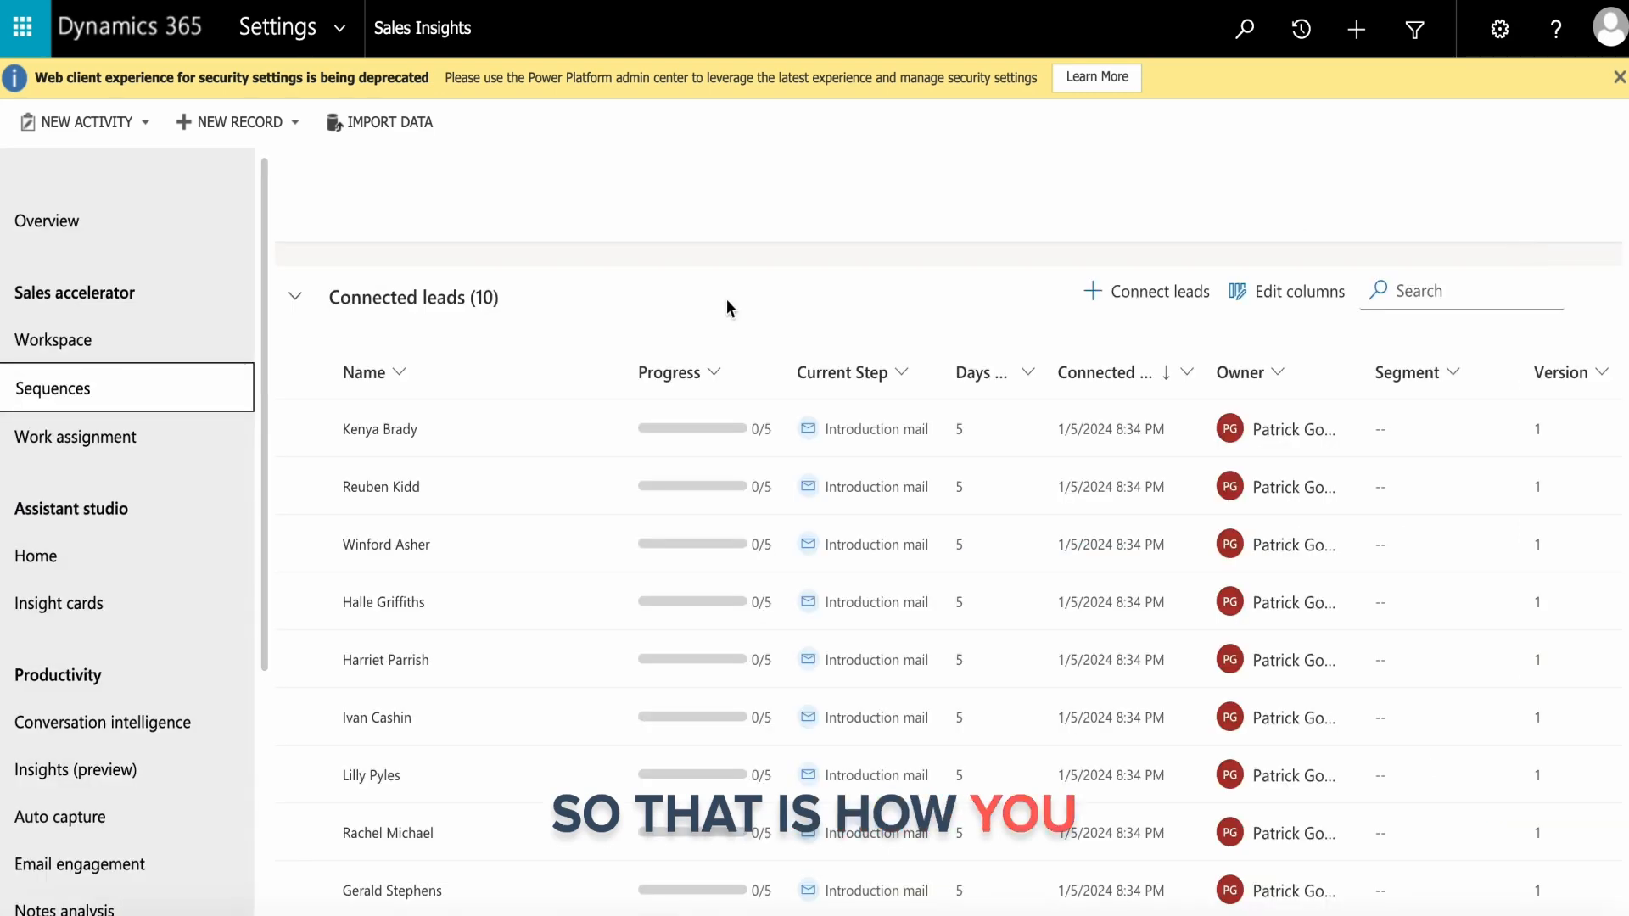